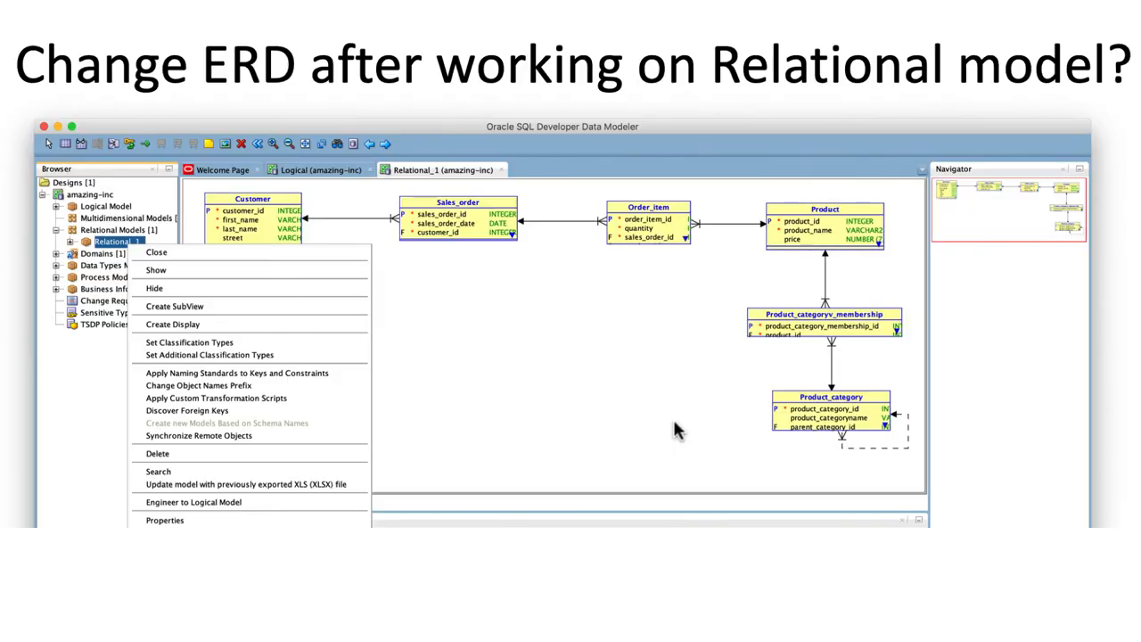
{"action": "mouse_move", "coordinate": [676, 430]}
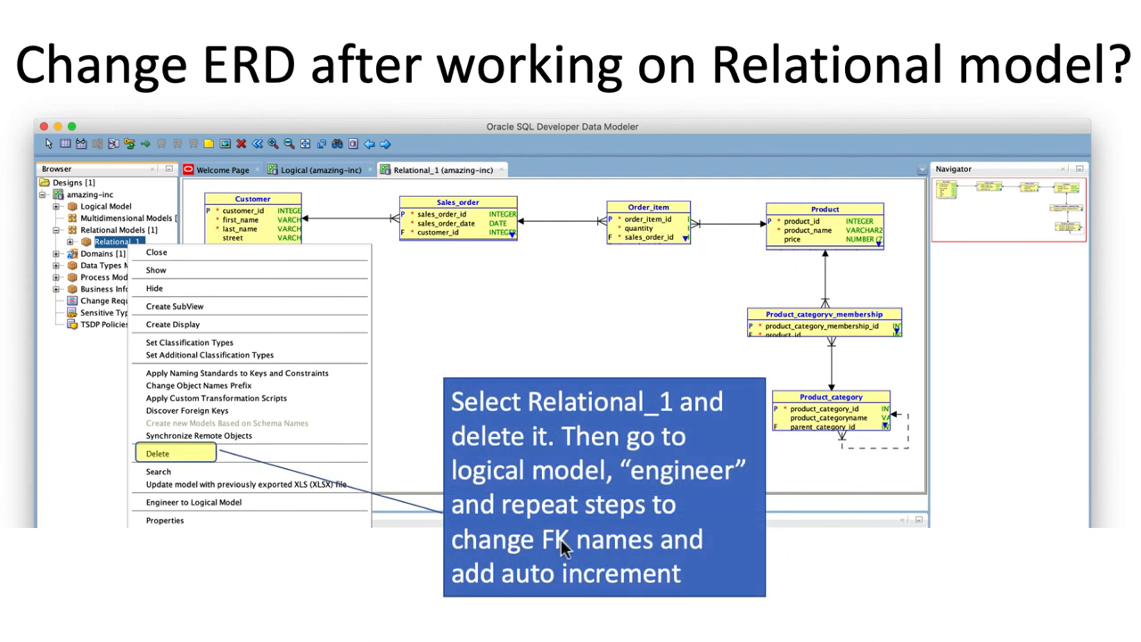
{"action": "mouse_move", "coordinate": [187, 364]}
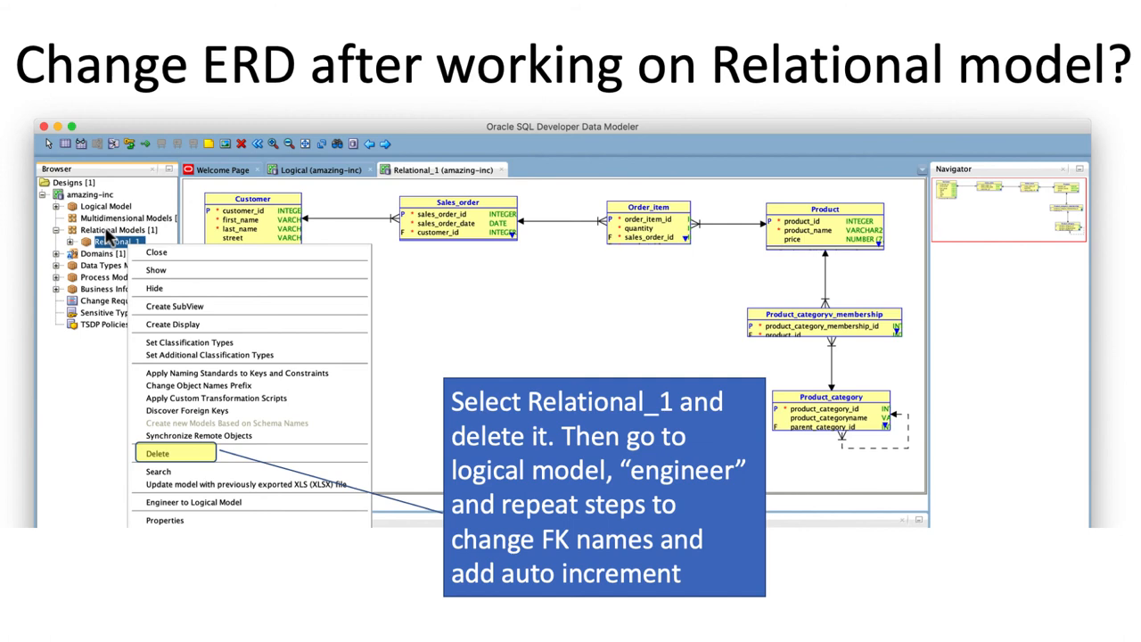
{"action": "mouse_move", "coordinate": [660, 428]}
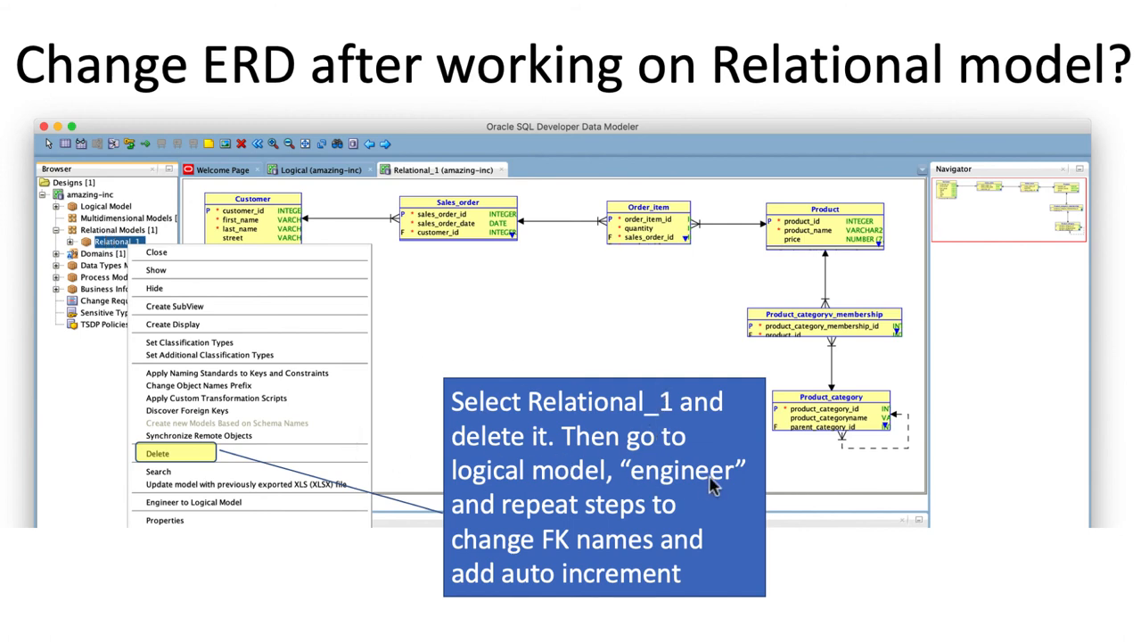
{"action": "mouse_move", "coordinate": [645, 496]}
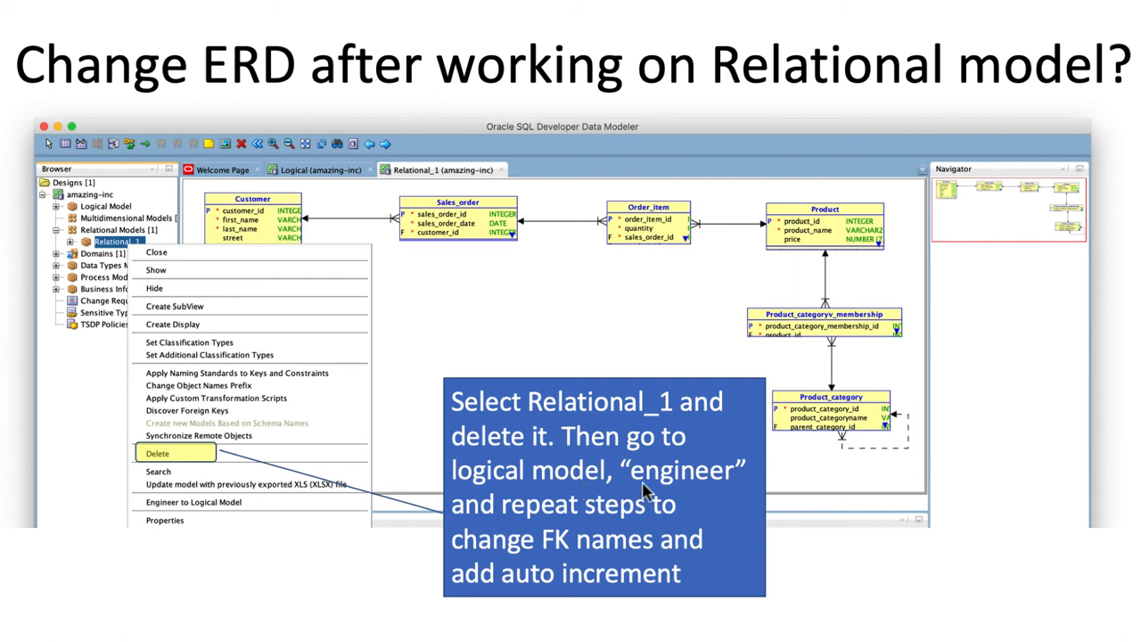
{"action": "mouse_move", "coordinate": [727, 485]}
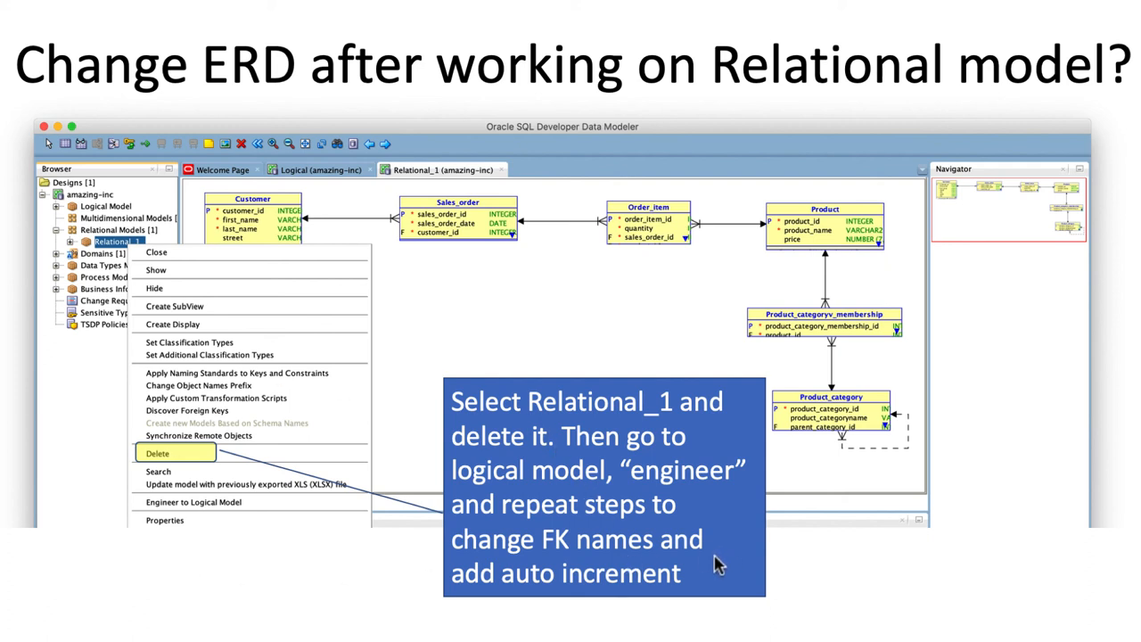
{"action": "mouse_move", "coordinate": [595, 278]}
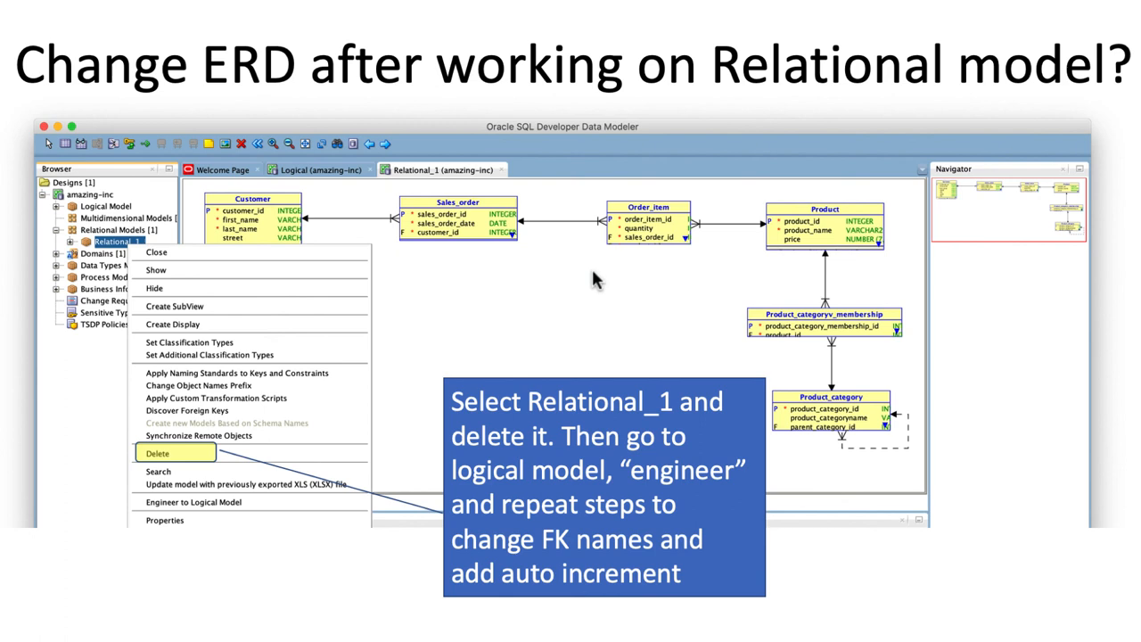
{"action": "mouse_move", "coordinate": [577, 248]}
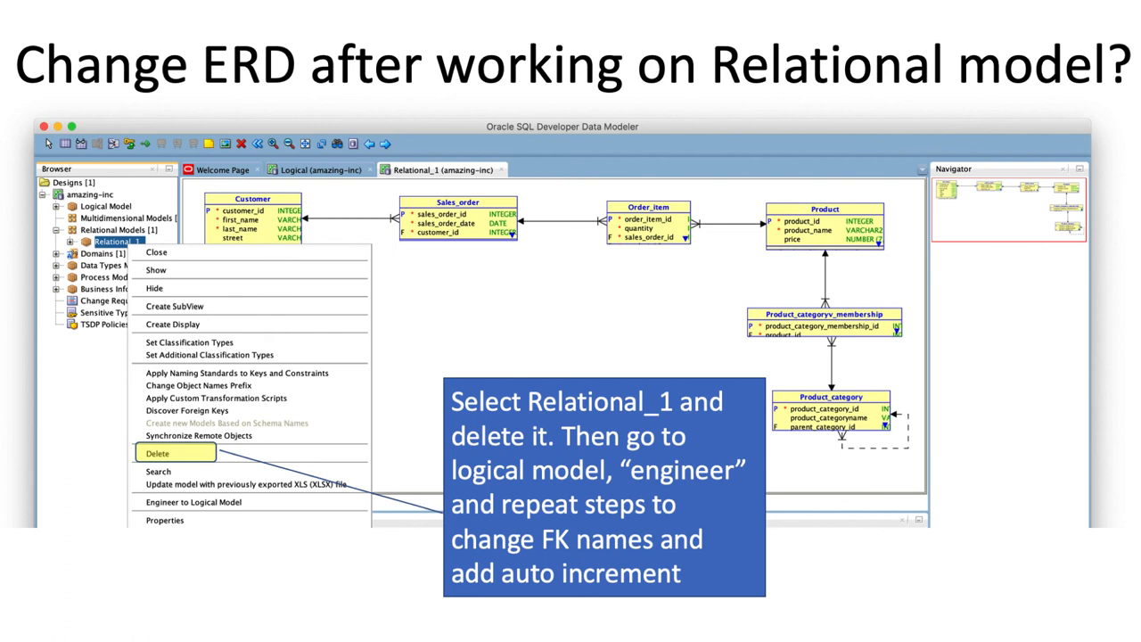
{"action": "mouse_move", "coordinate": [970, 578]}
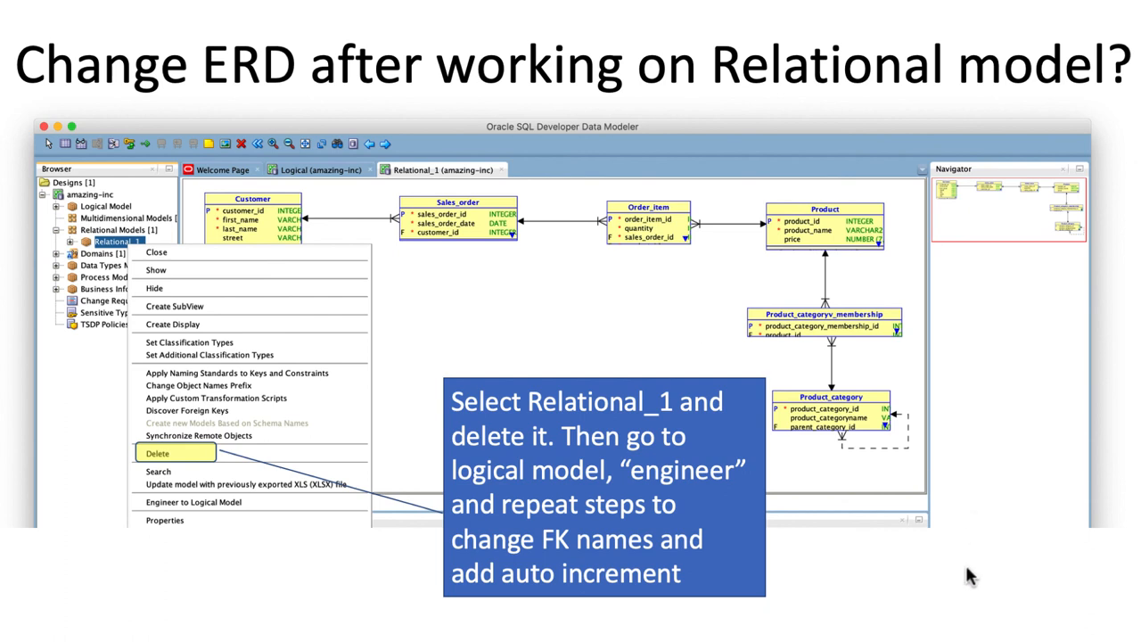